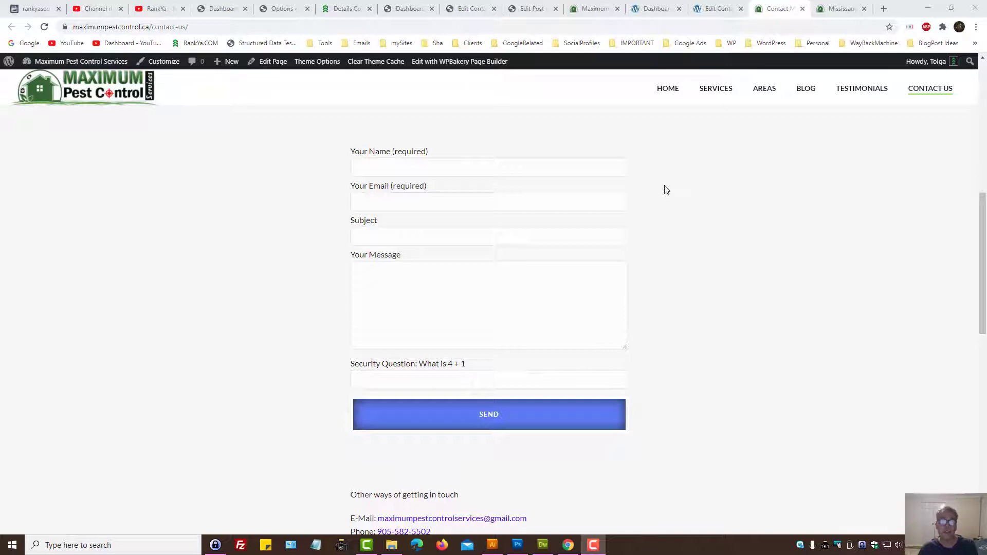
pyautogui.moveTo(246, 159)
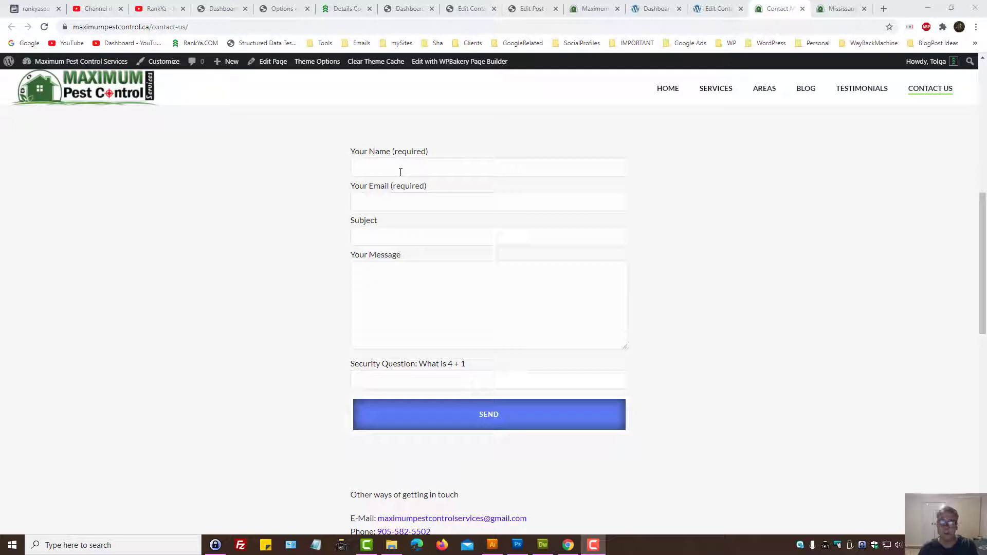
pyautogui.moveTo(816, 238)
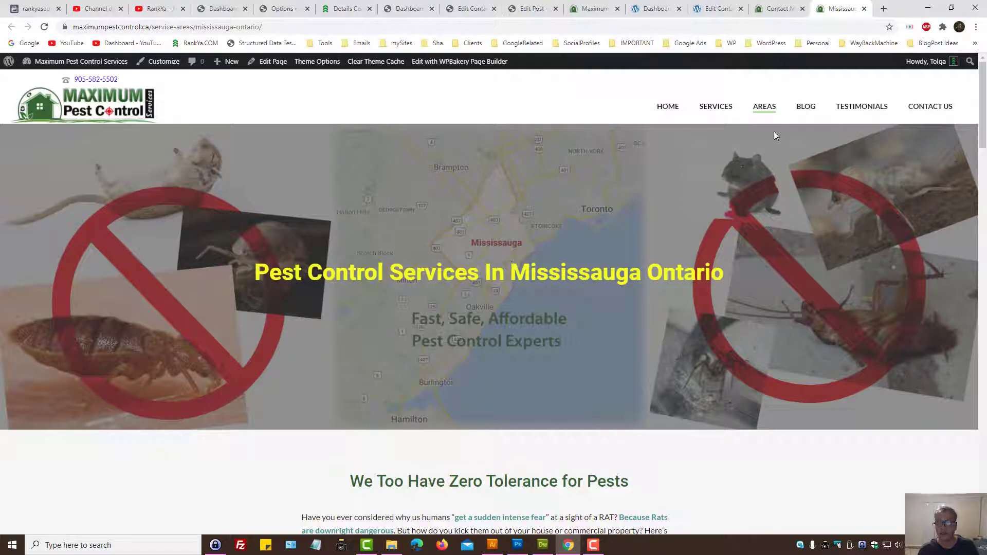
pyautogui.moveTo(845, 18)
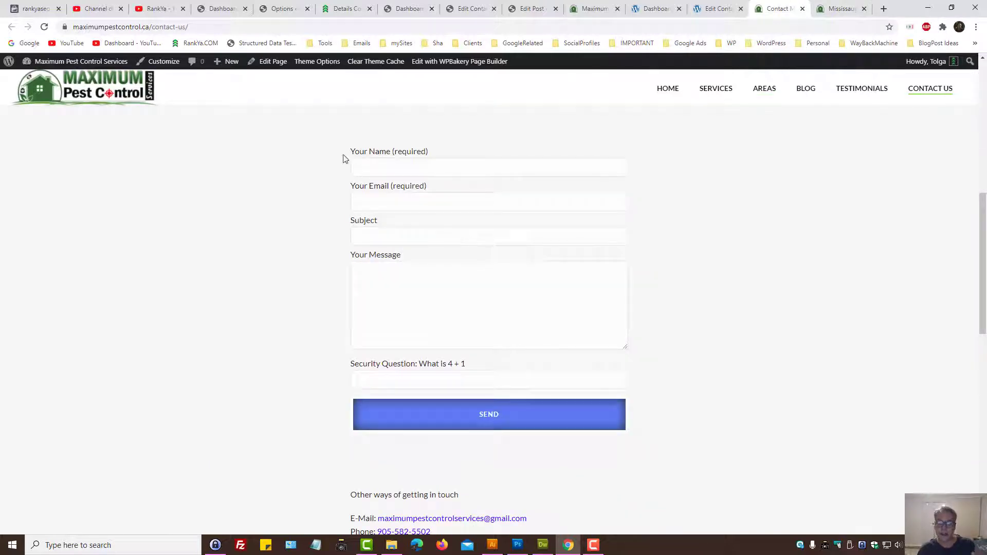
# - Give the your-name tag the placeholder "Your Name (required)"
pyautogui.click(488, 202)
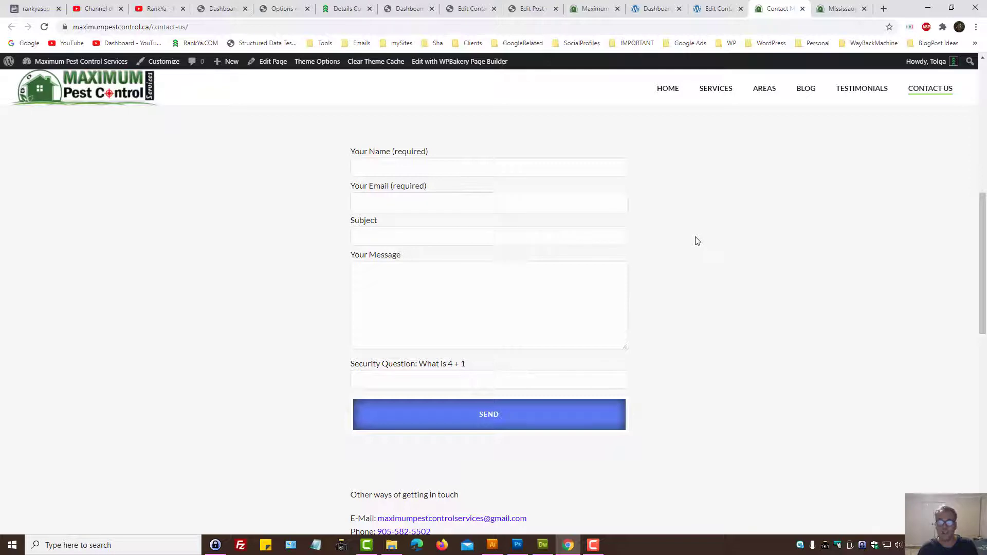
pyautogui.click(716, 8)
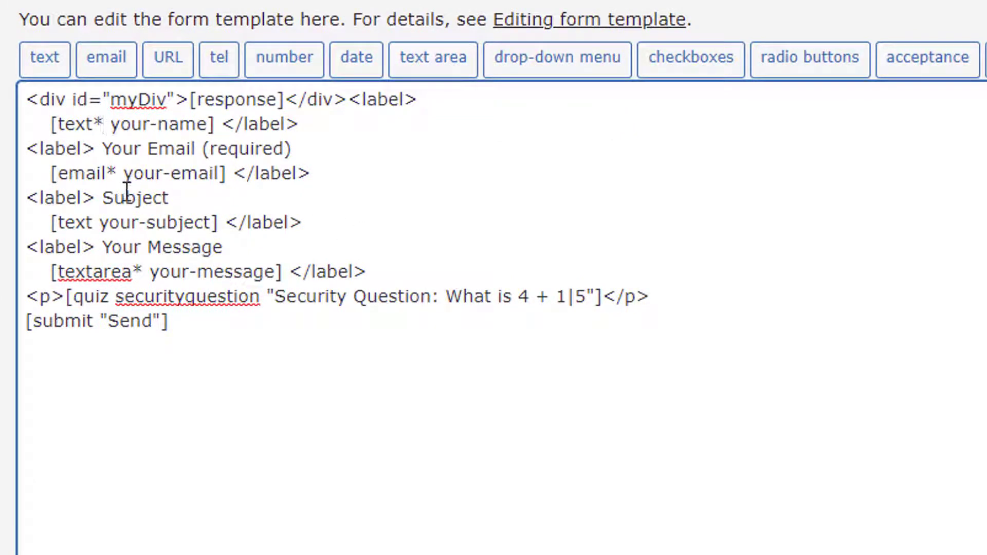
pyautogui.moveTo(217, 173)
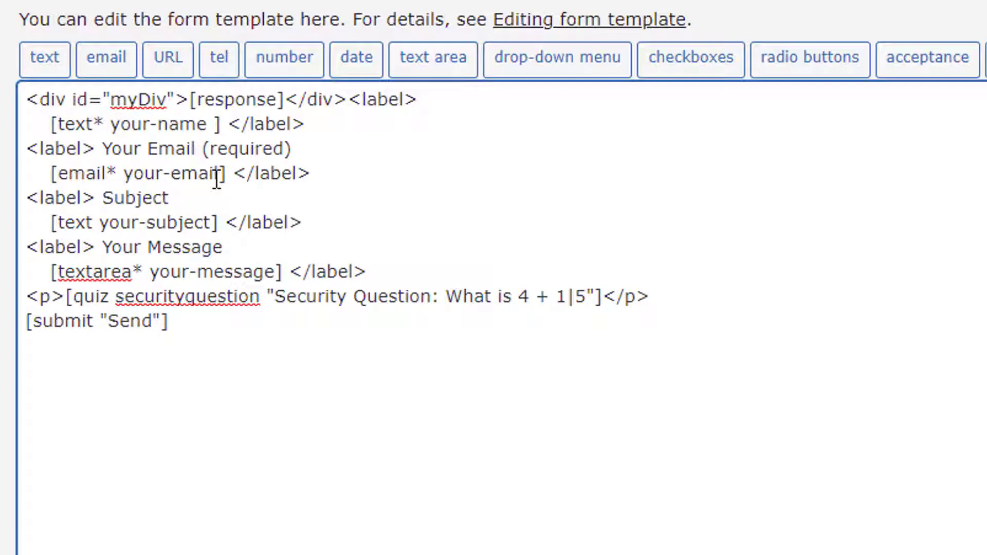
pyautogui.write('plalceholder')
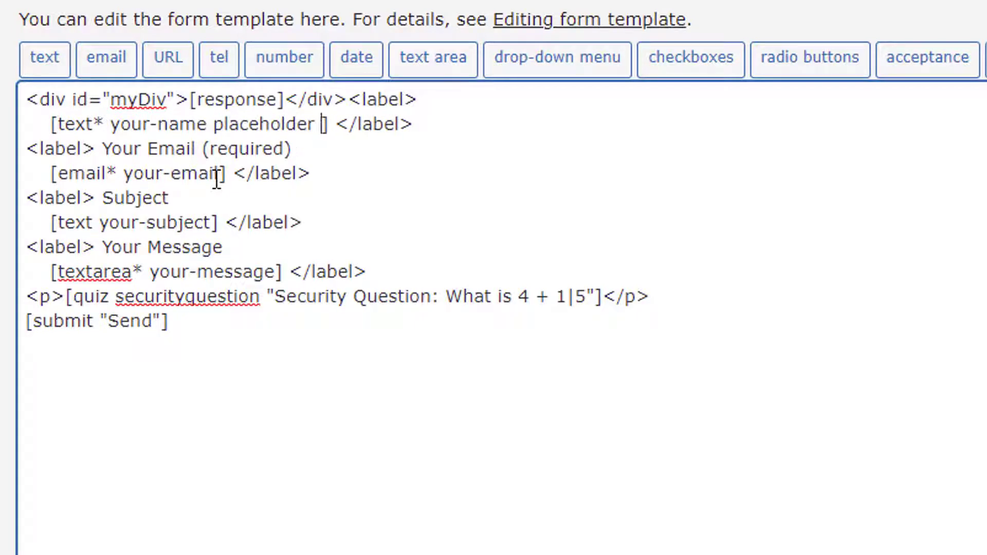
pyautogui.write('"')
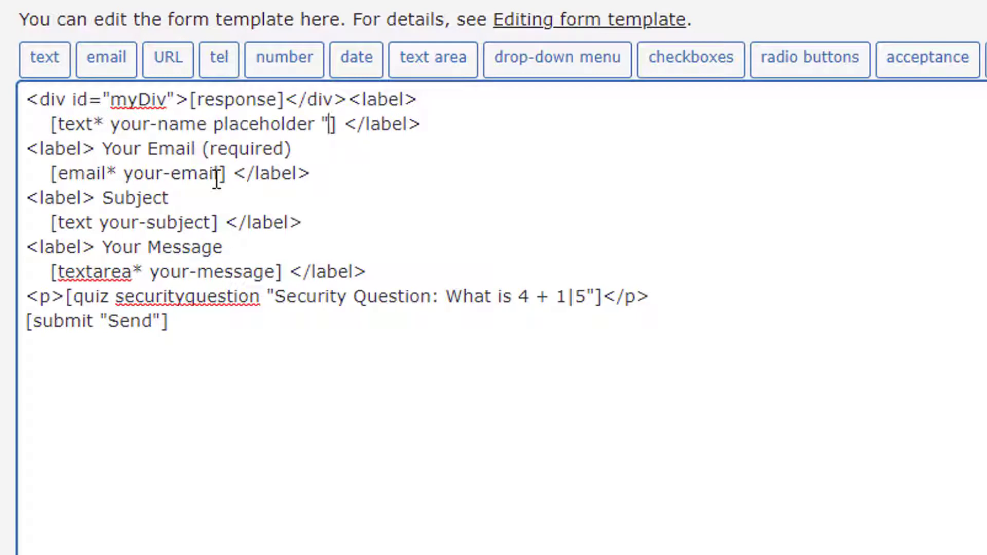
pyautogui.write('Your Name (required)')
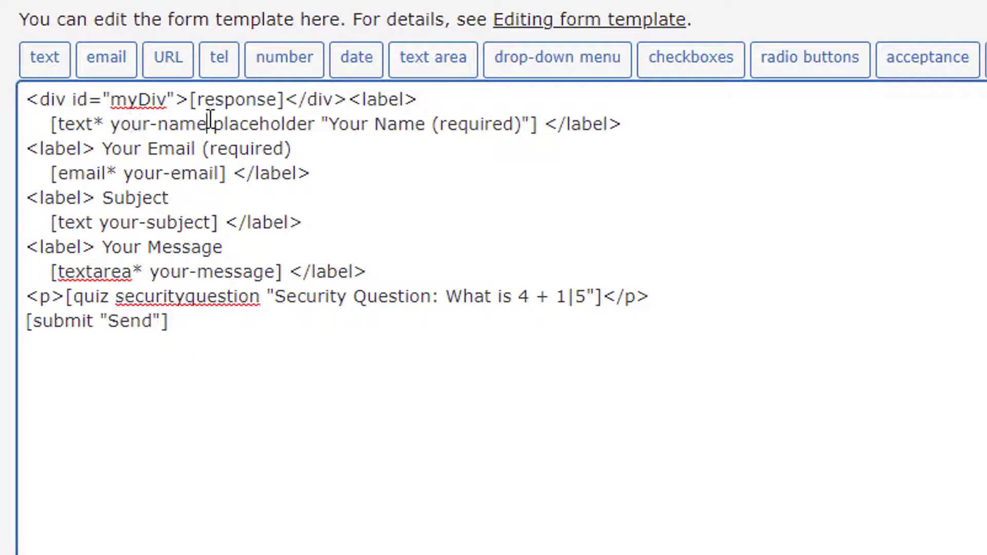
pyautogui.moveTo(211, 124); pyautogui.dragTo(522, 123)
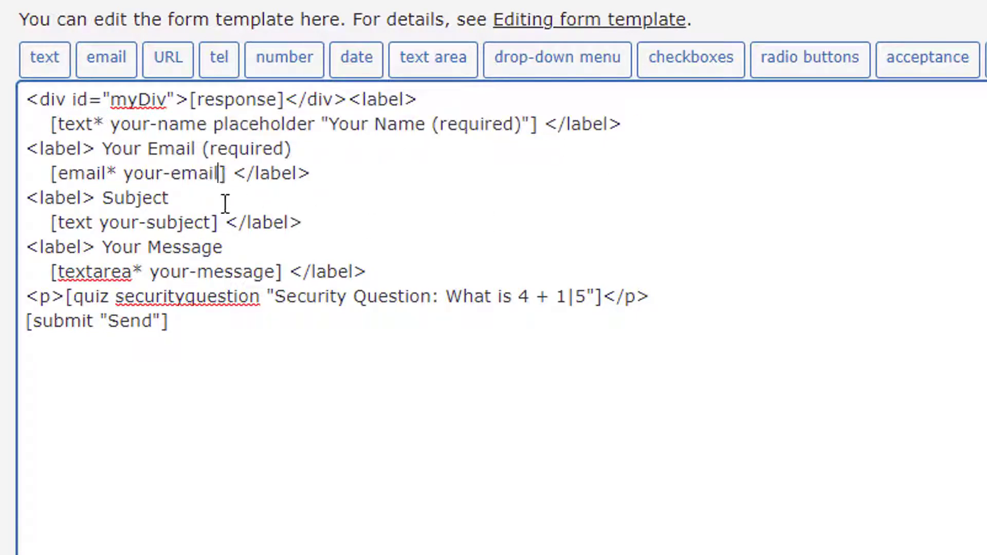
pyautogui.write('placeholder "Your Name (required)"')
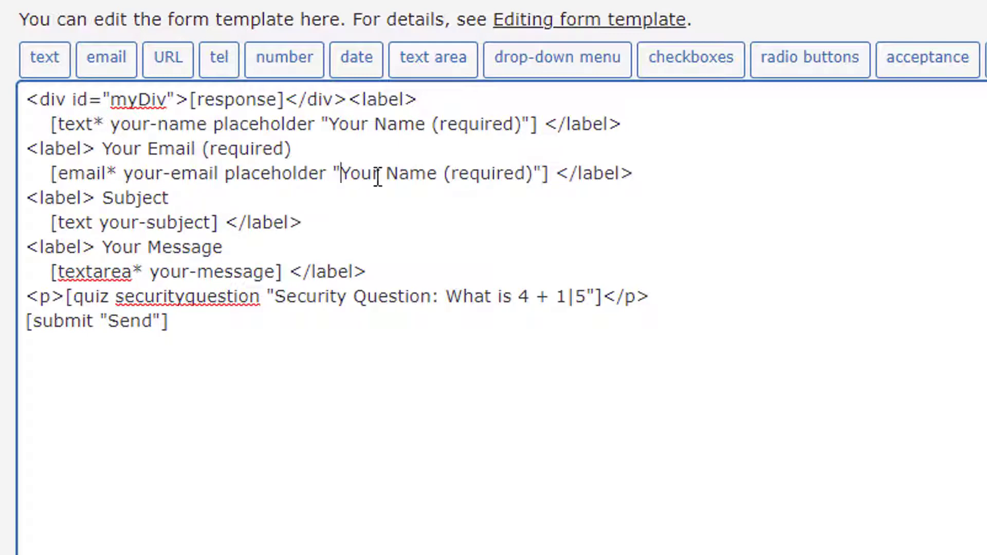
pyautogui.doubleClick(359, 172)
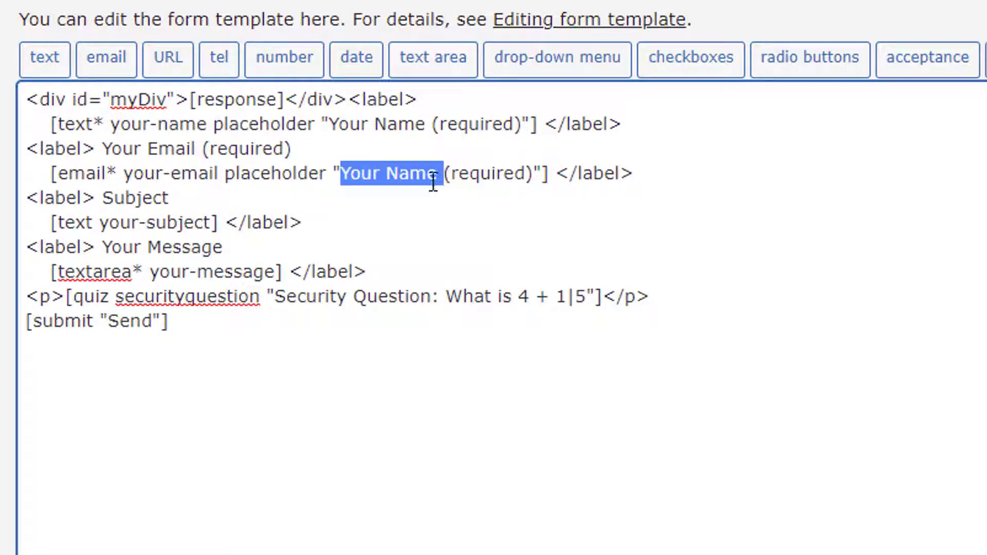
pyautogui.write('hell')
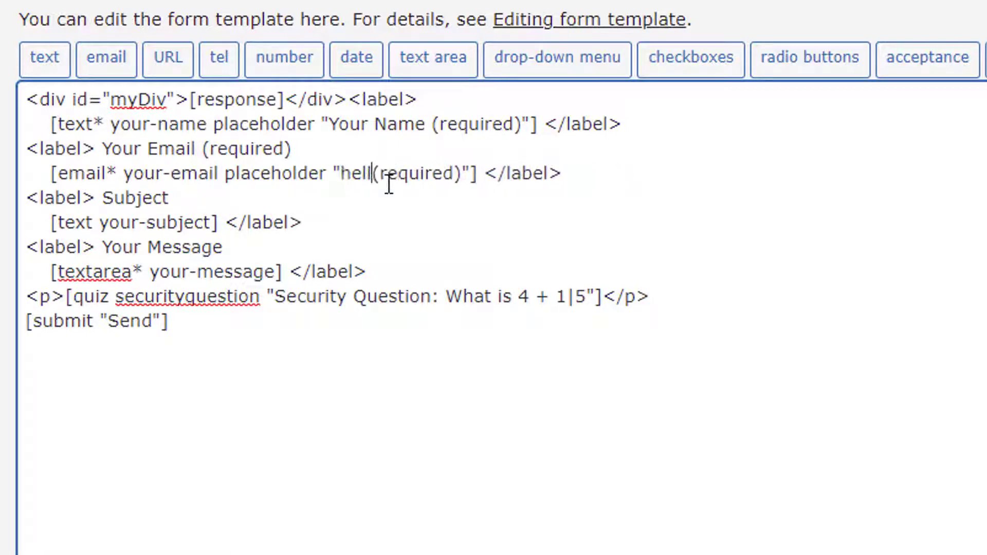
pyautogui.write('o@examp')
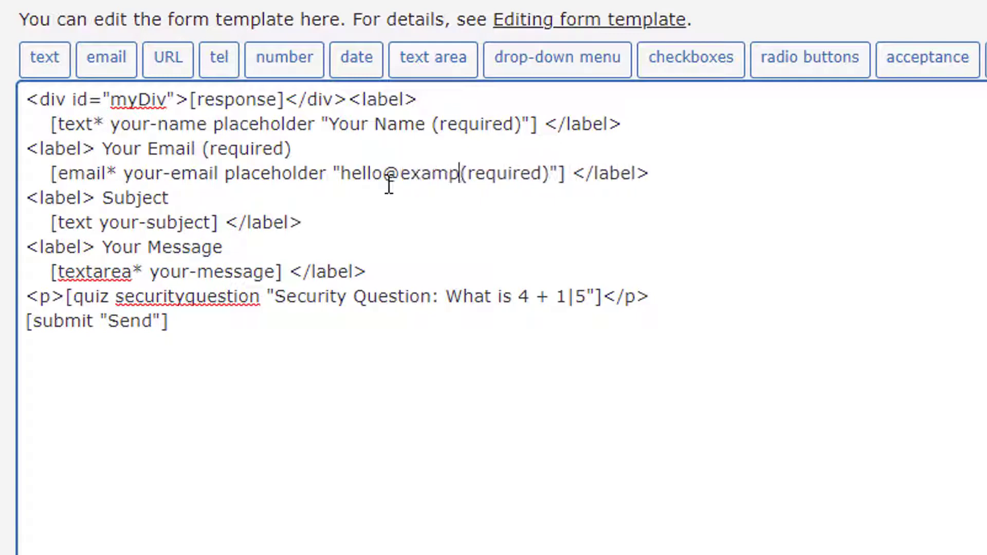
pyautogui.write('le.com')
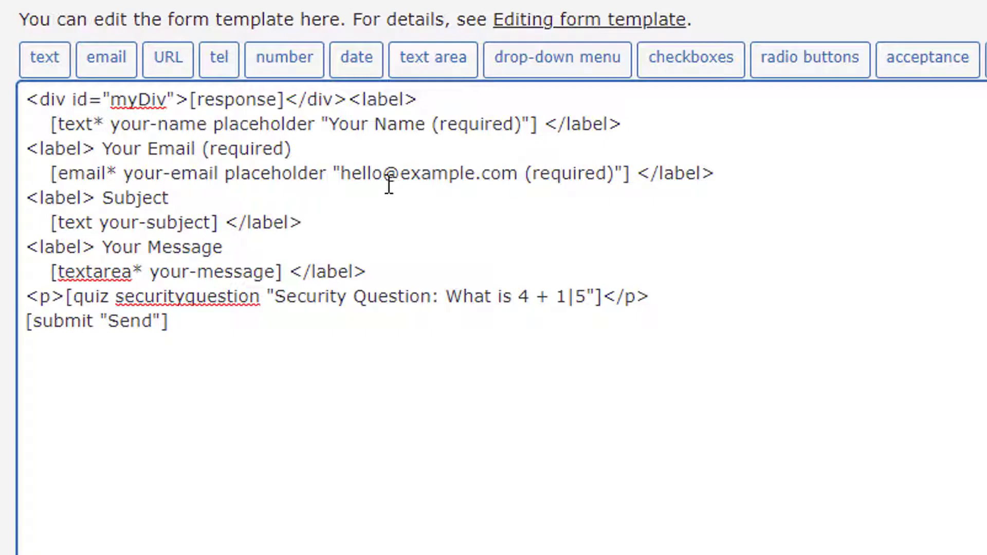
pyautogui.moveTo(214, 222)
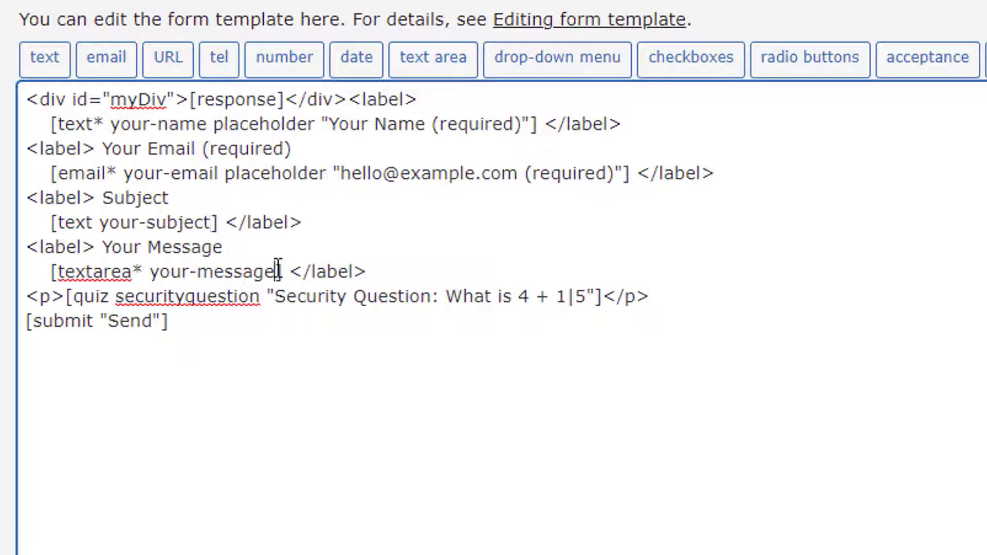
# - Give the your-message tag the placeholder "Type your message here..."
pyautogui.write('place')
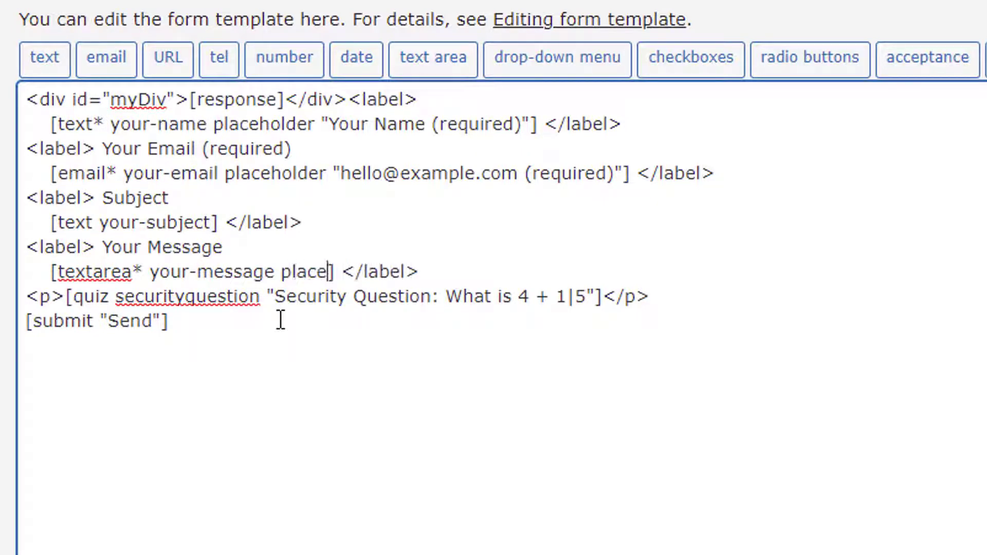
pyautogui.write('holder "')
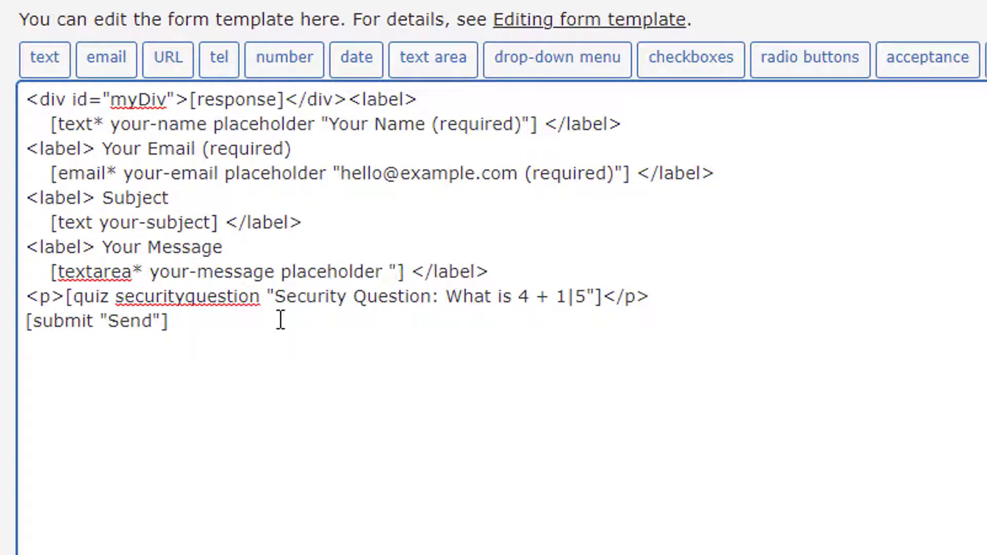
pyautogui.write('Type your message here')
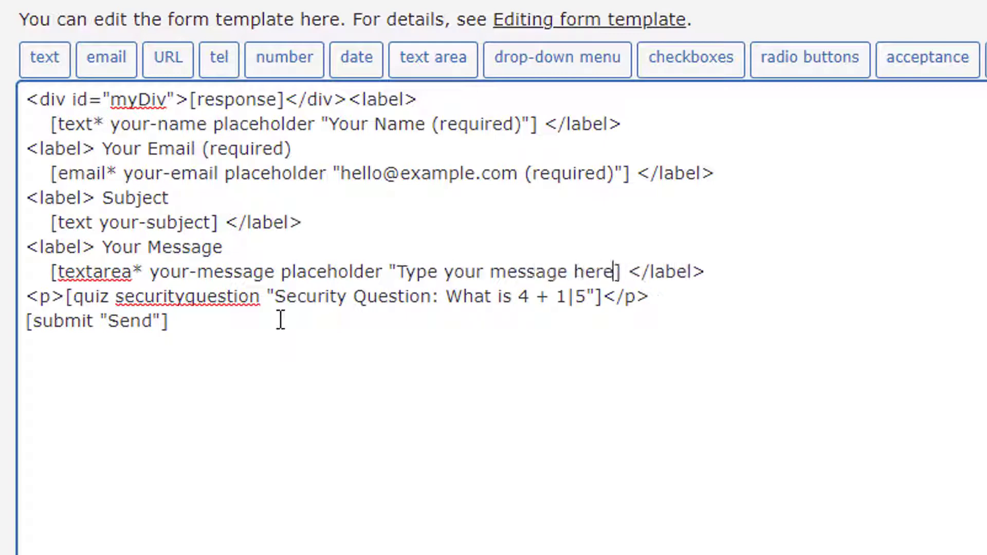
pyautogui.write('...')
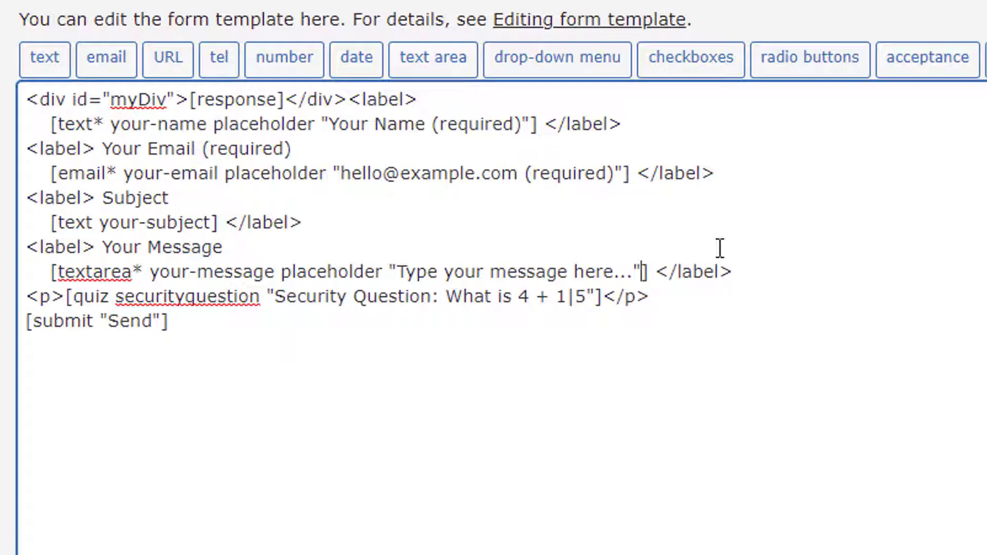
pyautogui.moveTo(101, 153)
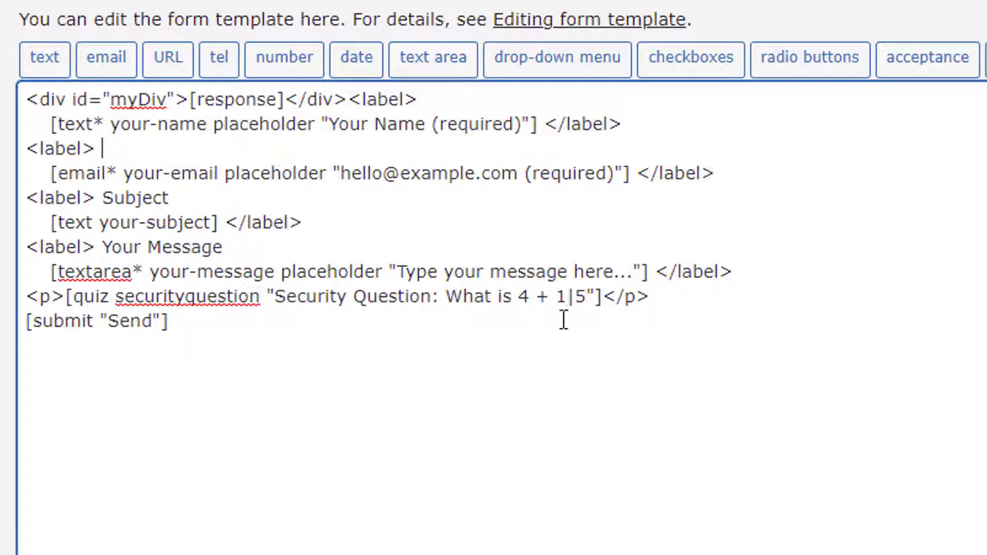
# - Remove the "Your Email (required)" label text and save the contact form
pyautogui.doubleClick(253, 123)
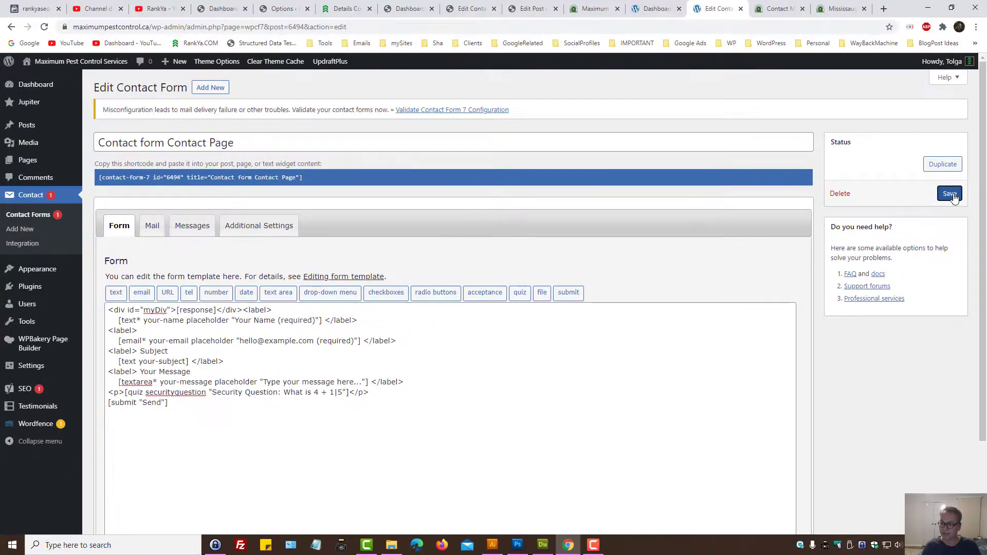
pyautogui.click(949, 193)
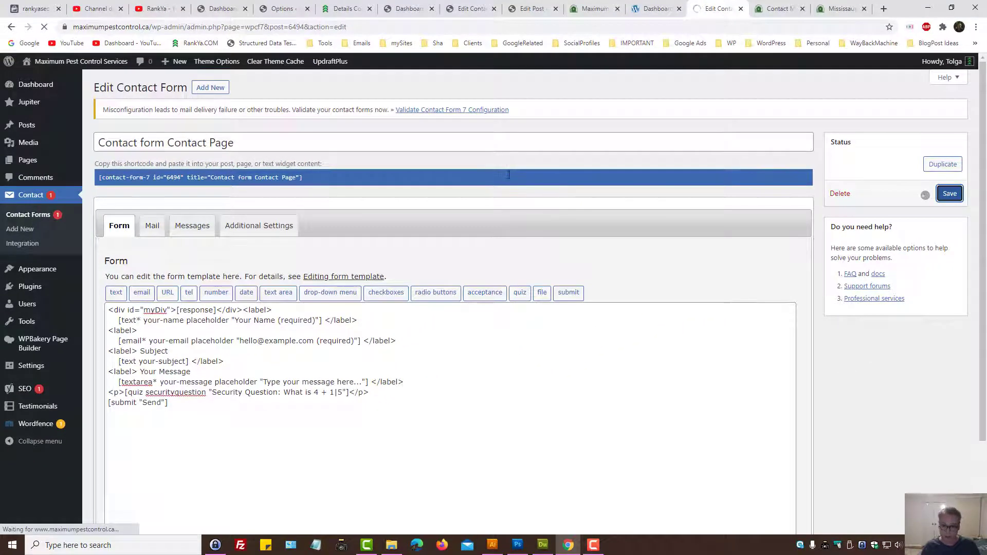
pyautogui.click(778, 8)
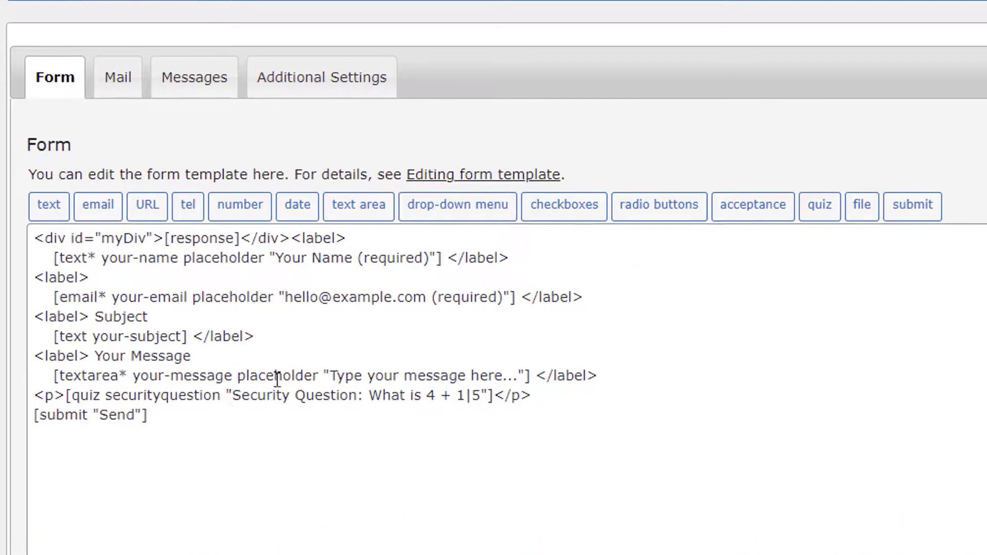
# - Delete the Subject label text and give the your-subject tag placeholder "Subject"
pyautogui.doubleClick(121, 317)
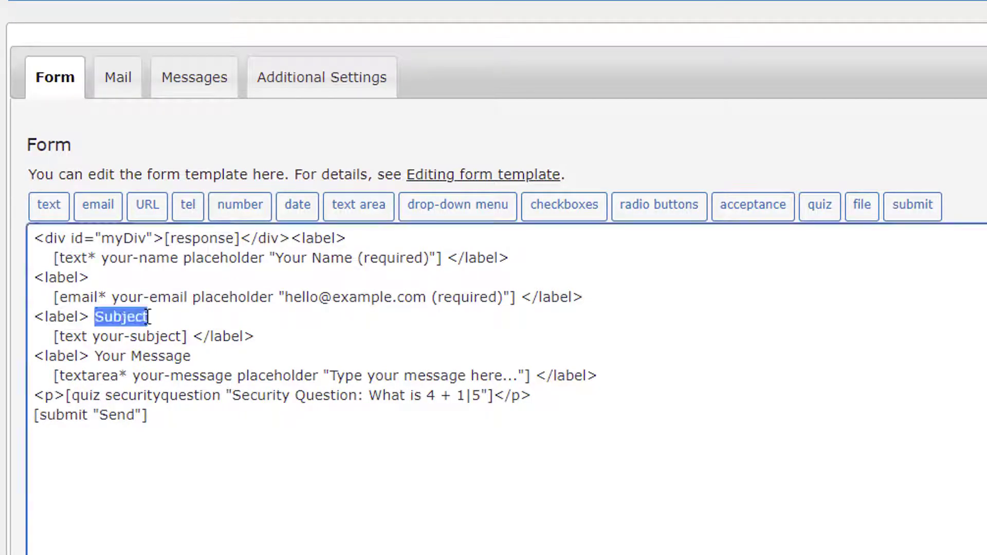
pyautogui.press('Delete')
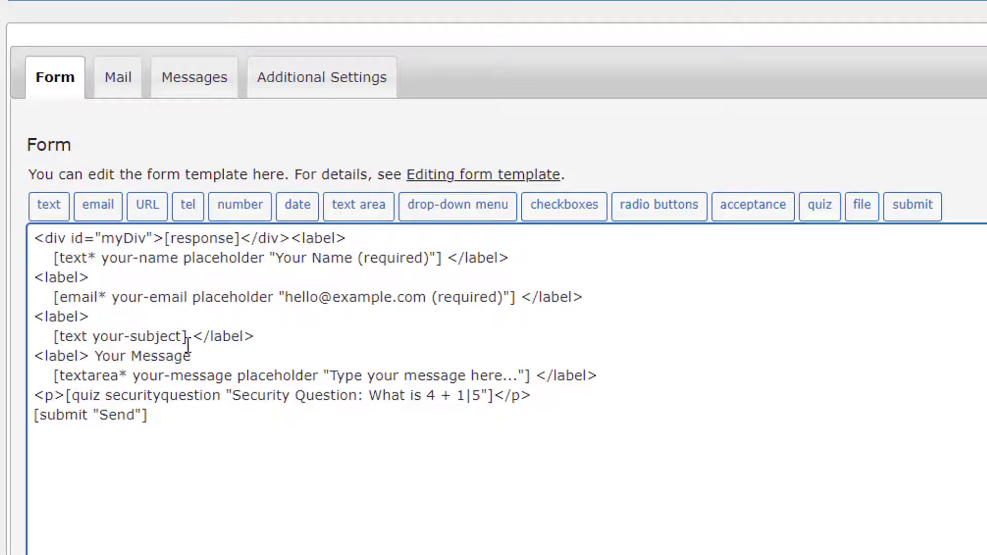
pyautogui.write('pla')
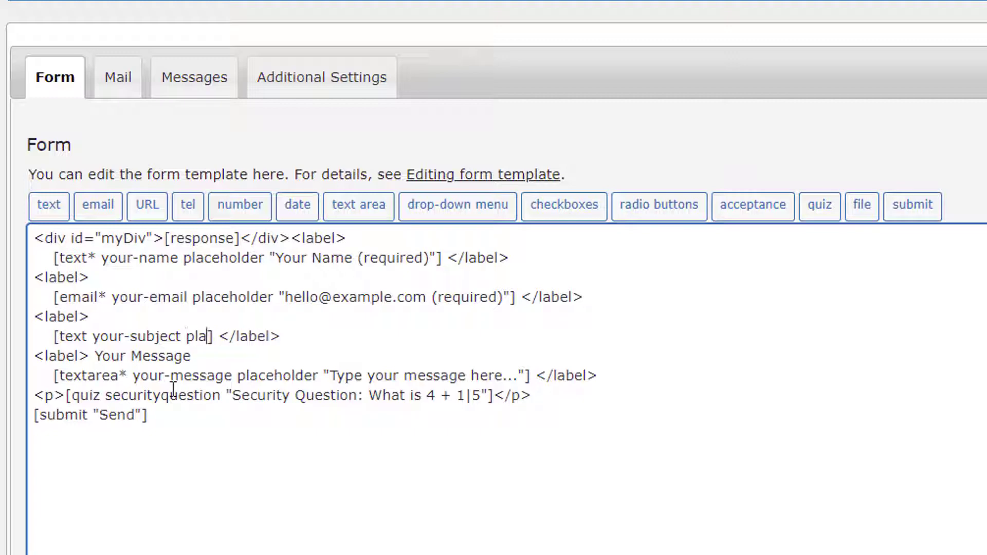
pyautogui.write('ceholder')
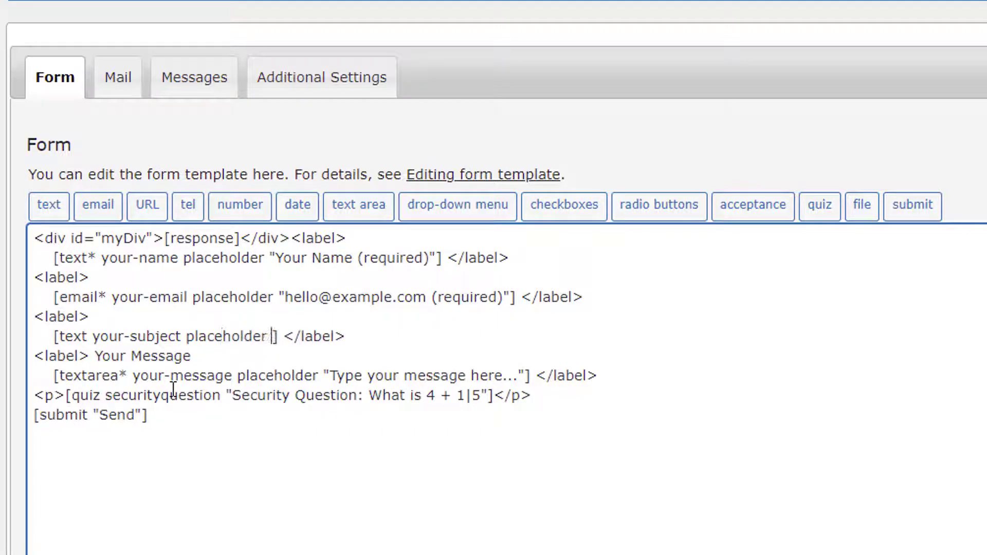
pyautogui.write('"Subject"')
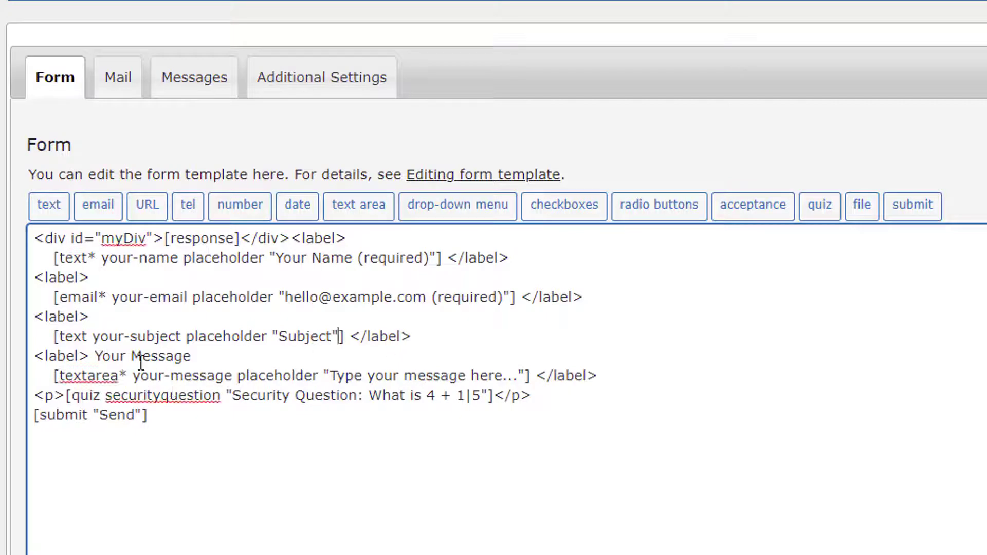
pyautogui.doubleClick(142, 355)
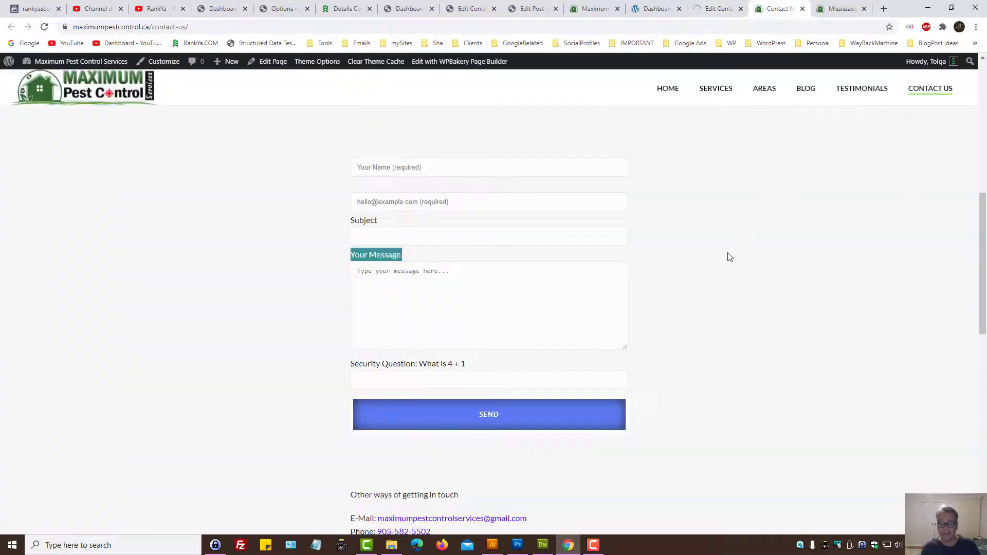
pyautogui.moveTo(723, 259)
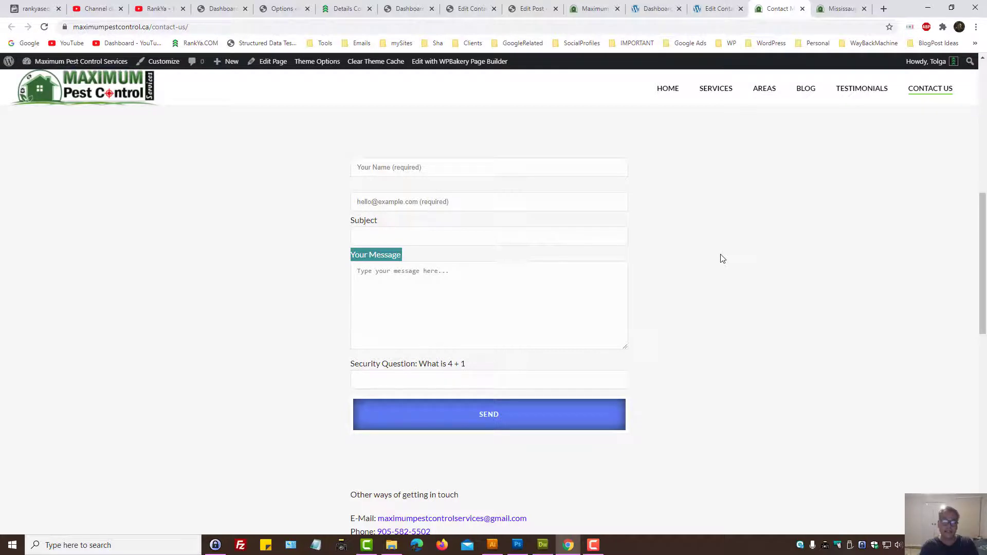
# - Reload the Maximum Pest Control contact page and check the Subject placeholder shows
pyautogui.click(489, 236)
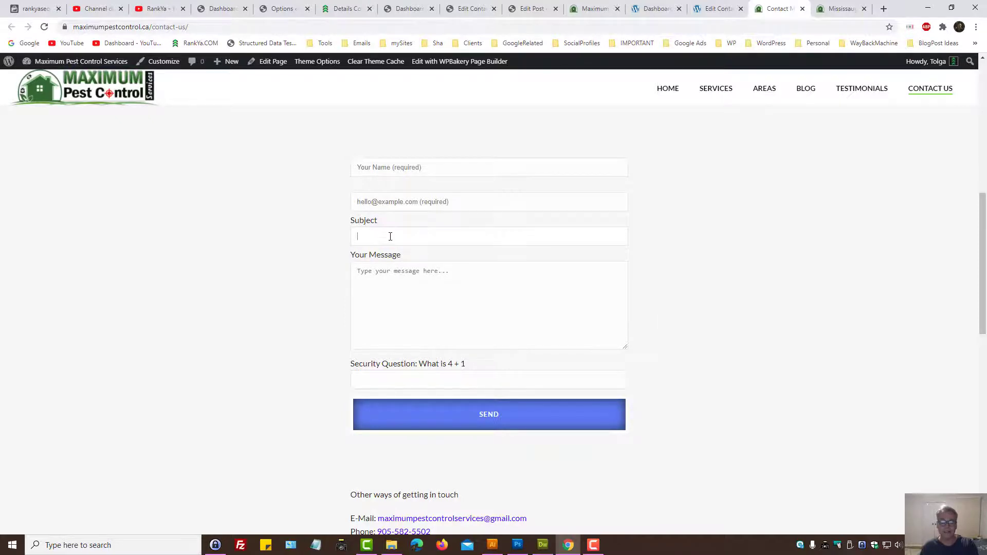
pyautogui.moveTo(731, 175)
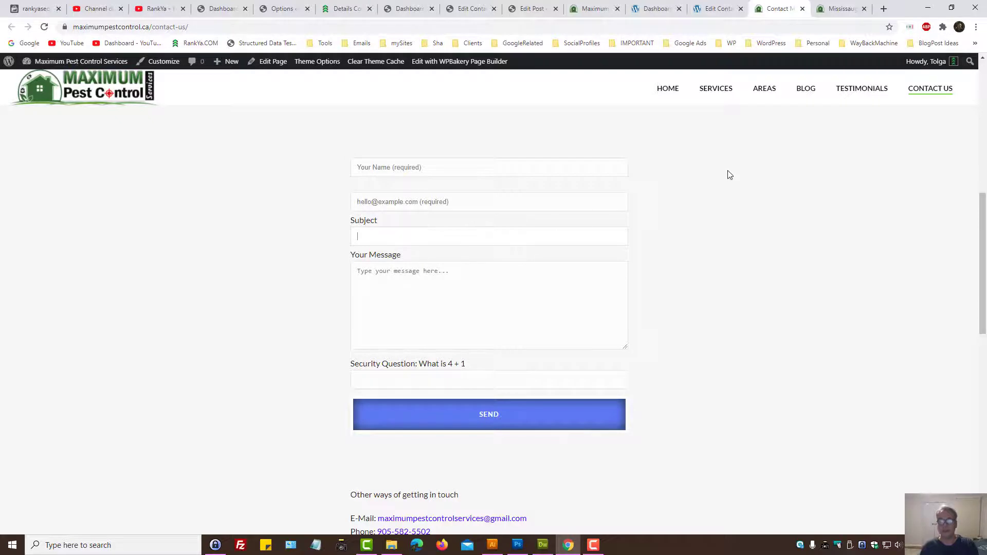
pyautogui.moveTo(722, 175)
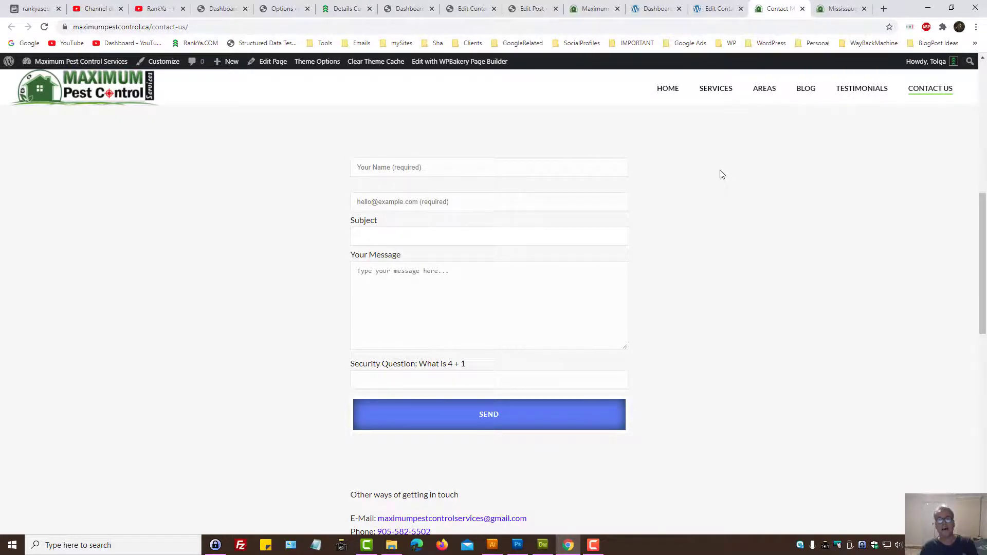
pyautogui.moveTo(421, 183)
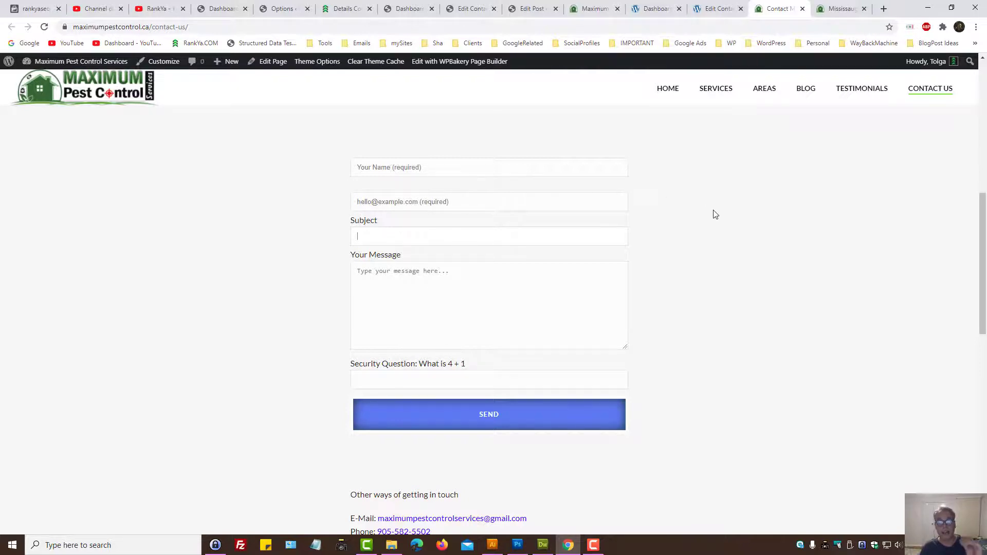
pyautogui.moveTo(710, 214)
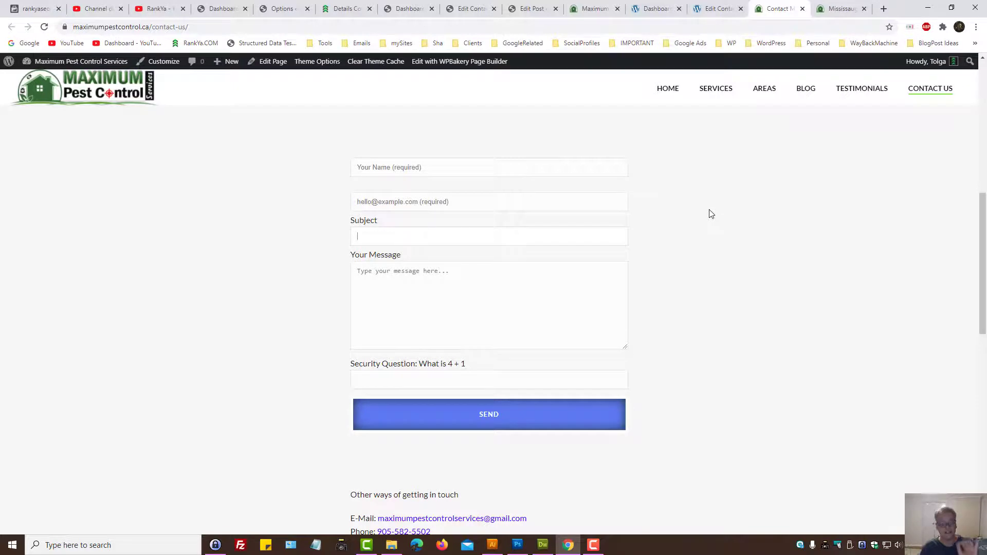
pyautogui.moveTo(414, 190)
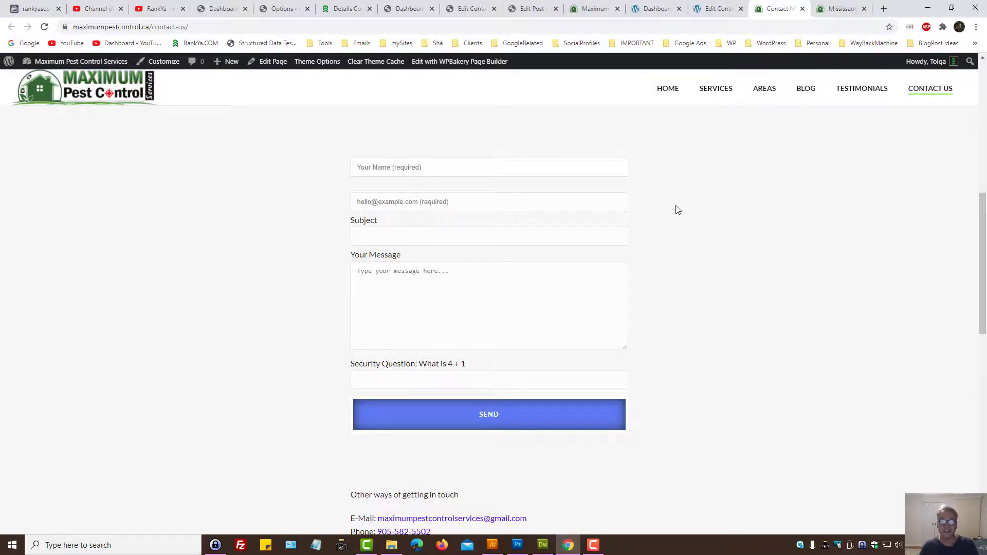
pyautogui.moveTo(623, 196)
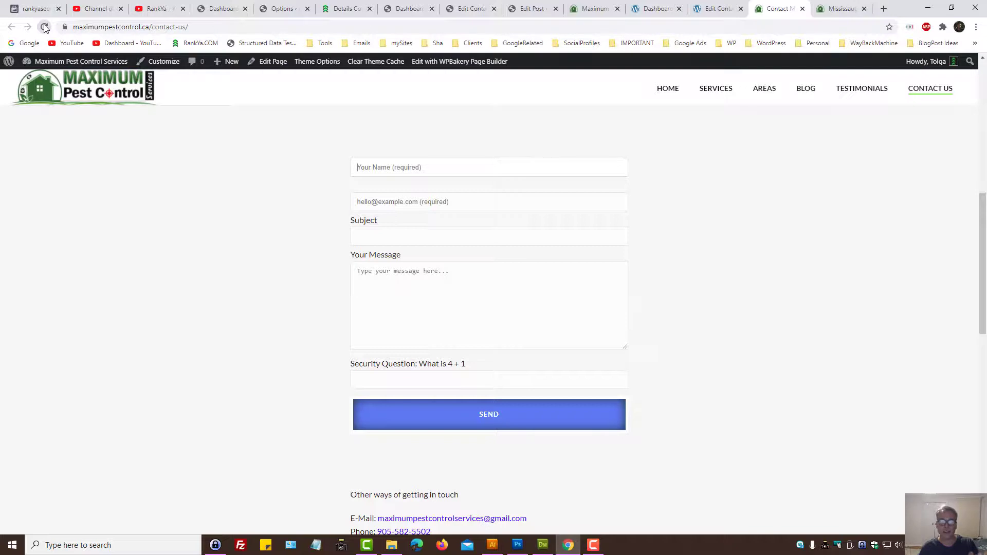
pyautogui.click(44, 27)
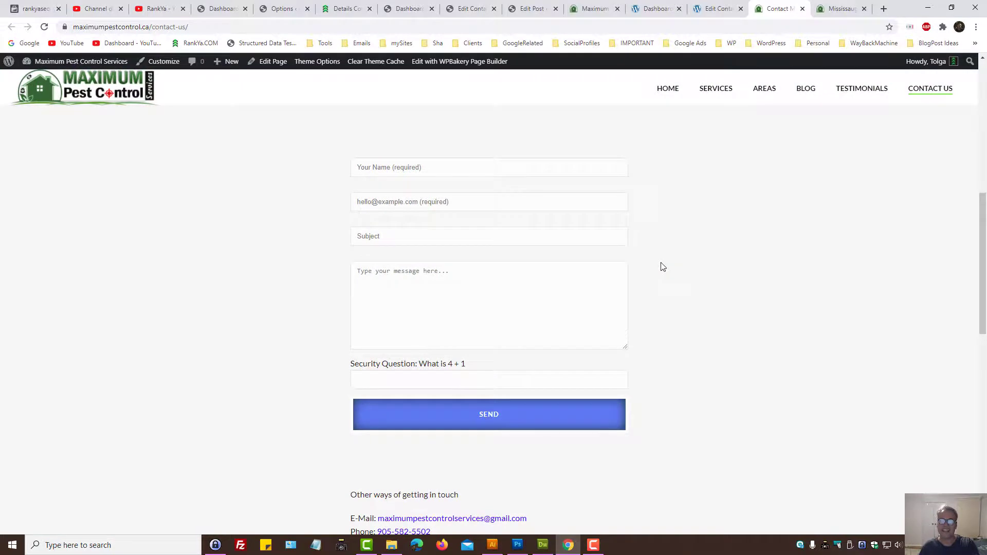
pyautogui.click(430, 167)
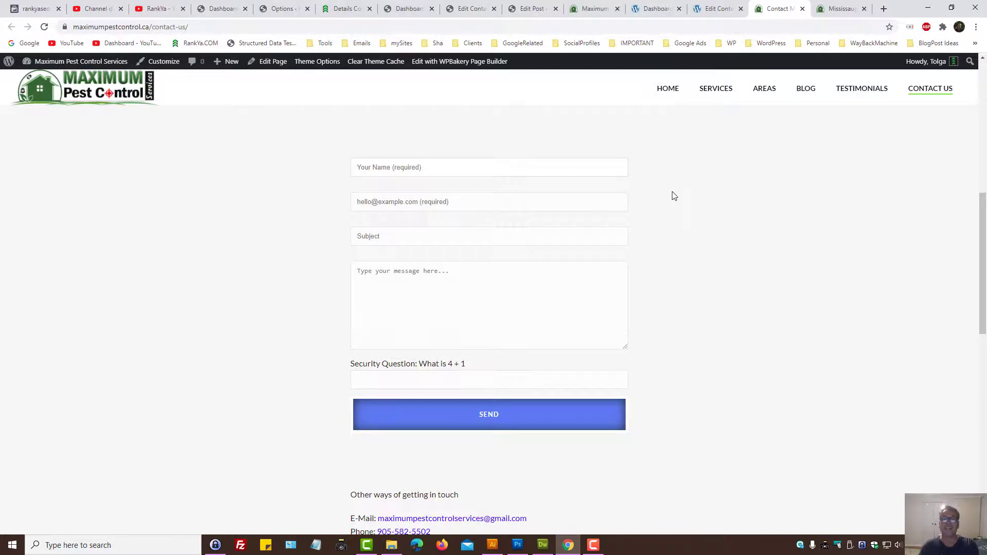
pyautogui.moveTo(723, 82)
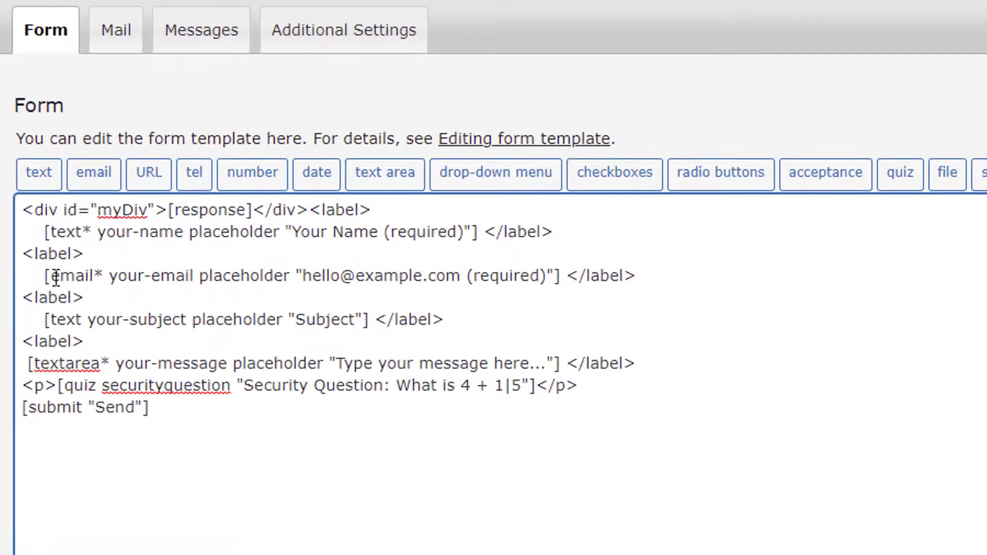
# - View the Contact Form 7 template with all four fields using placeholders only
pyautogui.doubleClick(245, 275)
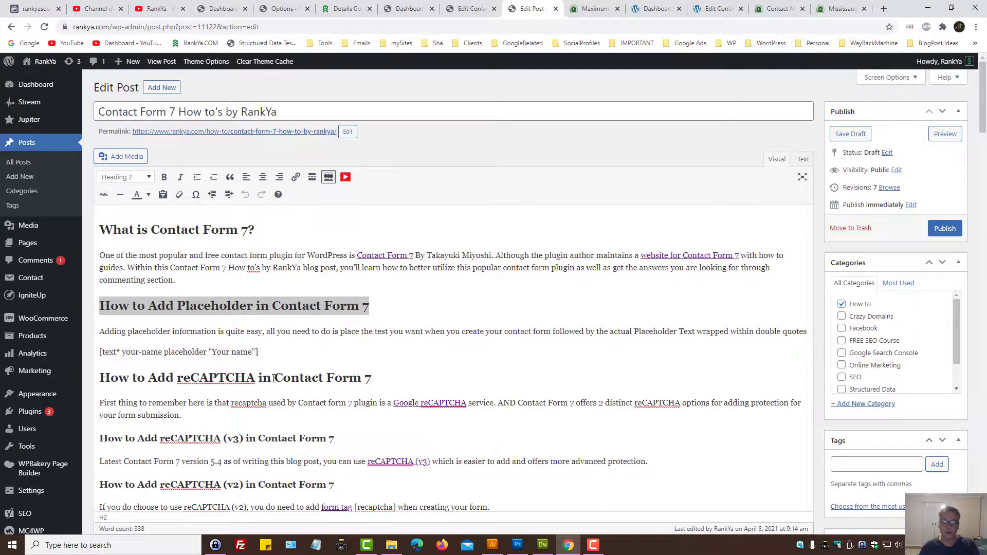
# - Scroll the RankYa Contact Form 7 draft to its section on adding placeholders
pyautogui.scroll(-3)
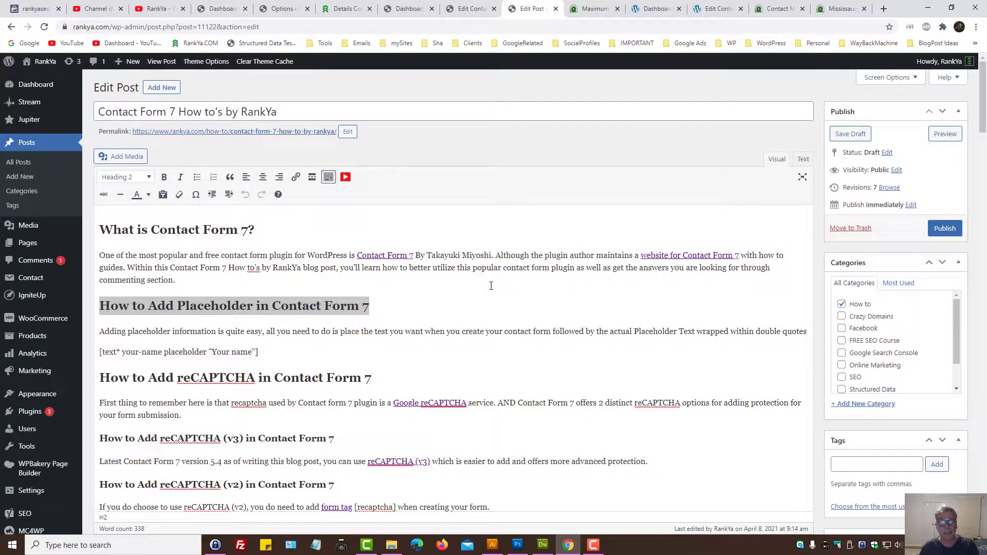
pyautogui.moveTo(634, 226)
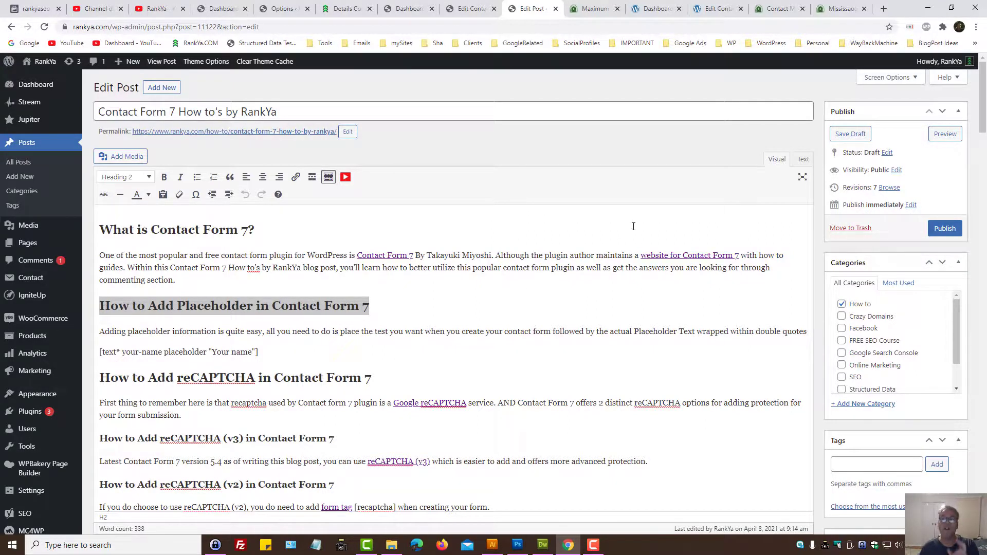
pyautogui.moveTo(554, 192)
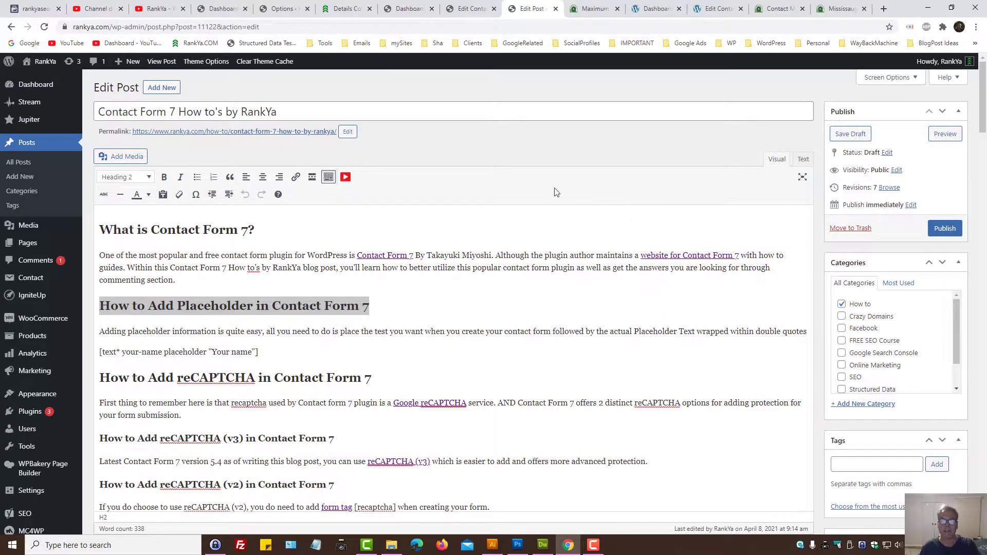
pyautogui.moveTo(535, 198)
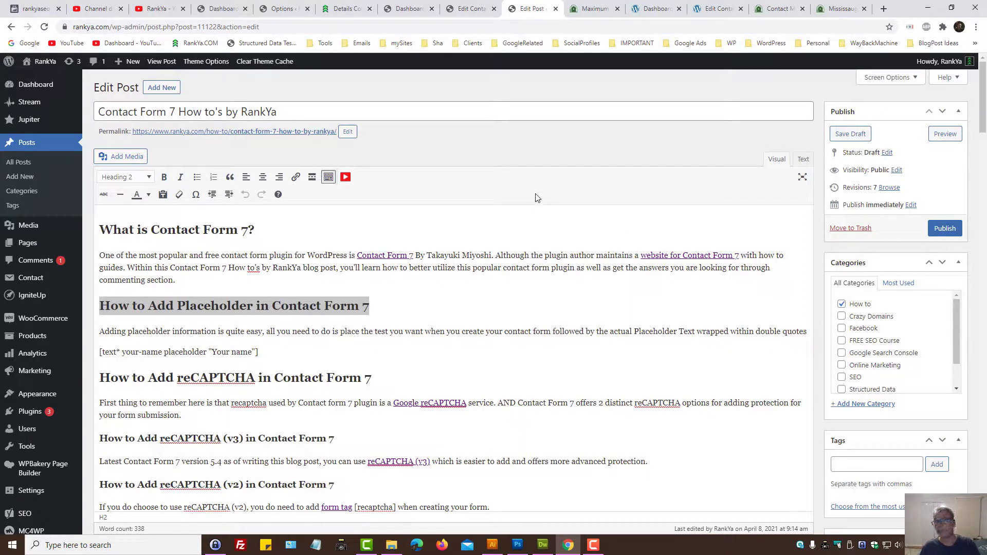